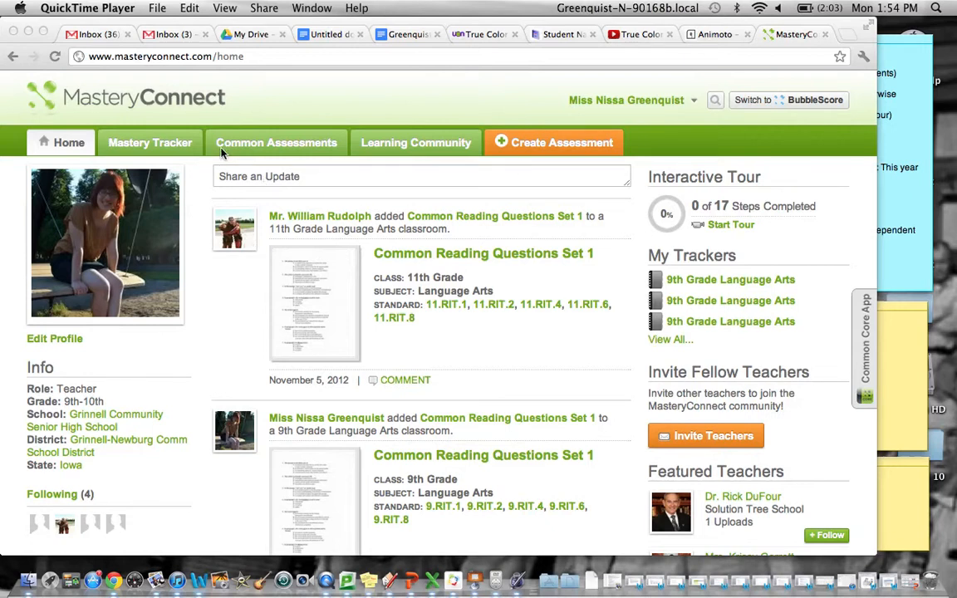
mouse_move(151, 142)
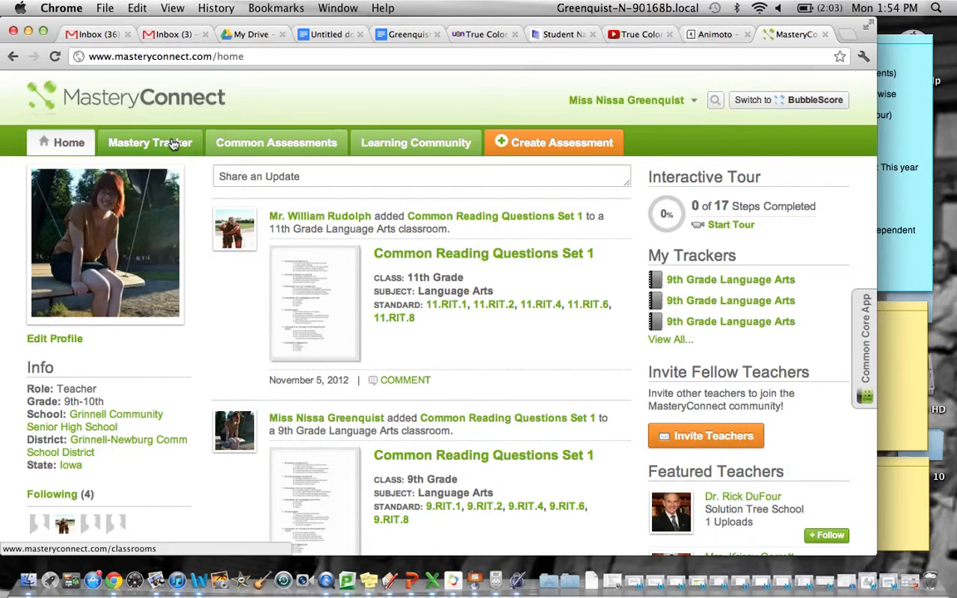
Step: Show the Mastery Tracker list and pick the first 9th Grade Language Arts tracker (9th Grade Class)
click(151, 142)
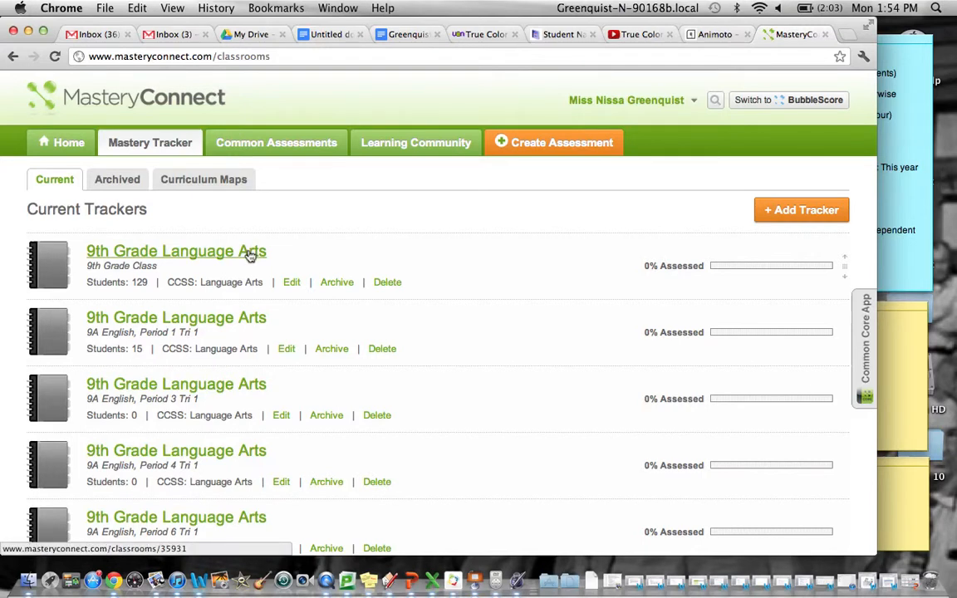
click(177, 251)
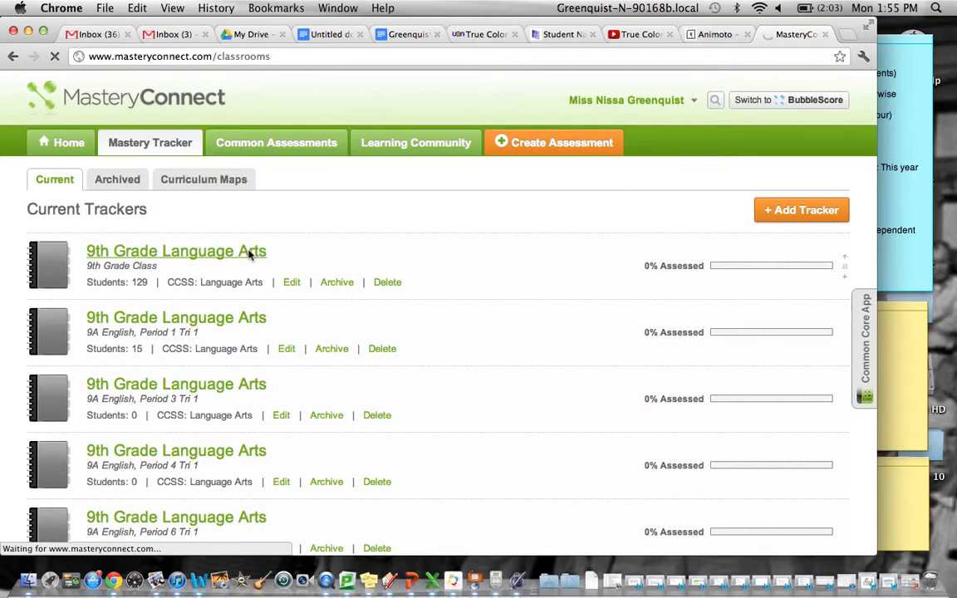
Step: Open the 9th Grade Class tracker to show students against the Reading Informational Text standard columns
click(176, 251)
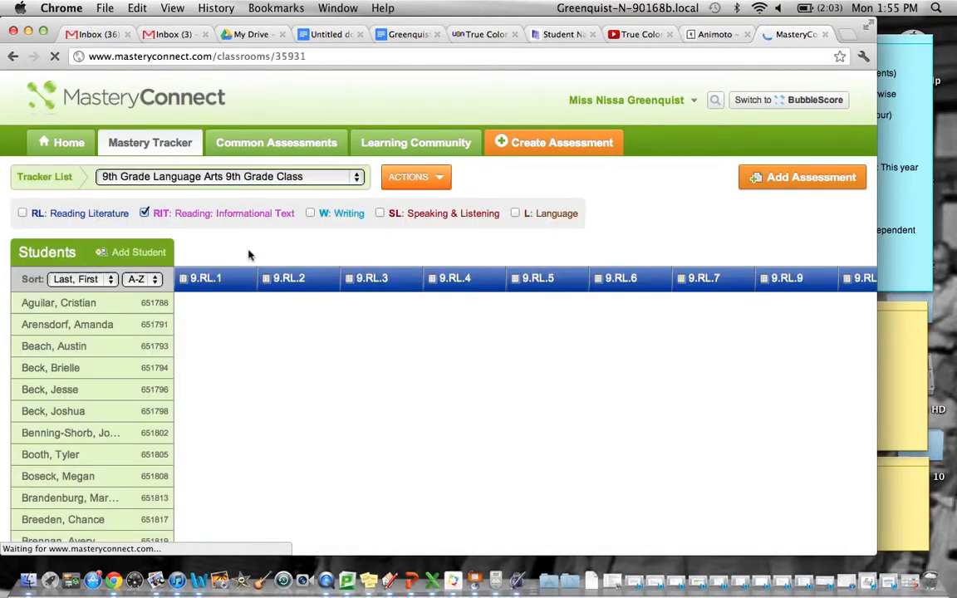
mouse_move(427, 386)
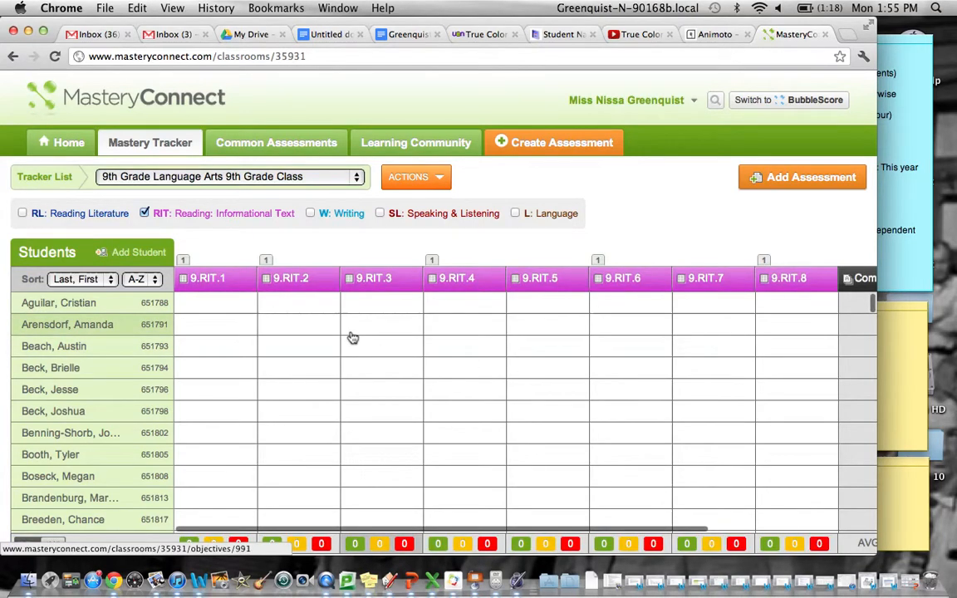
mouse_move(318, 253)
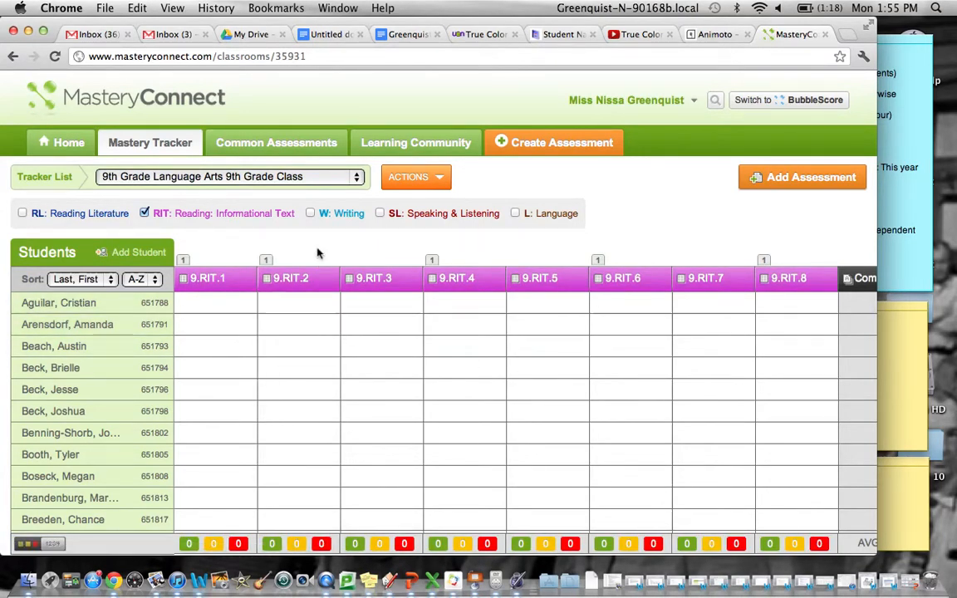
click(207, 278)
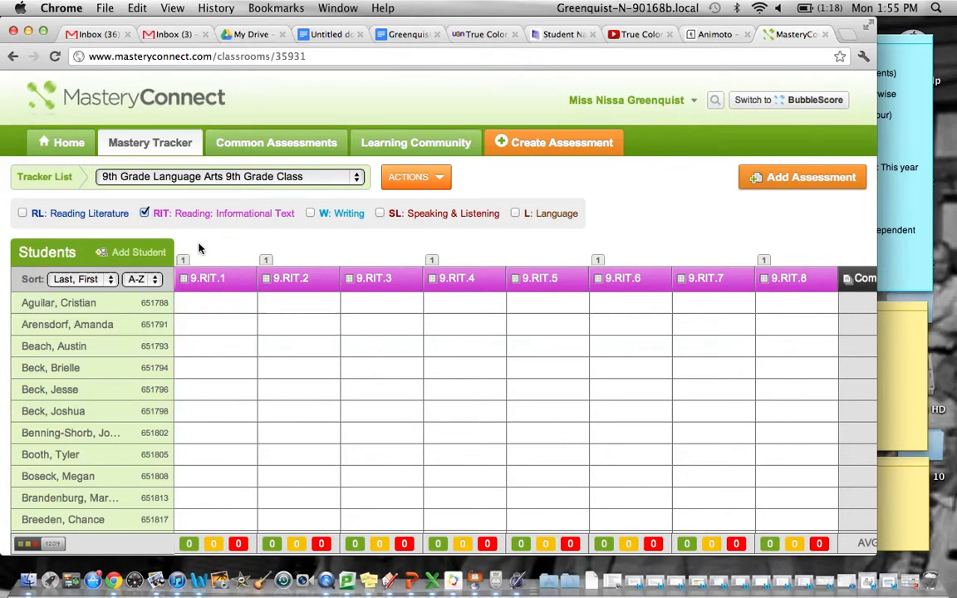
Step: Open the 9.RIT.1 standard view, then its Common Reading Questions assessment
click(207, 278)
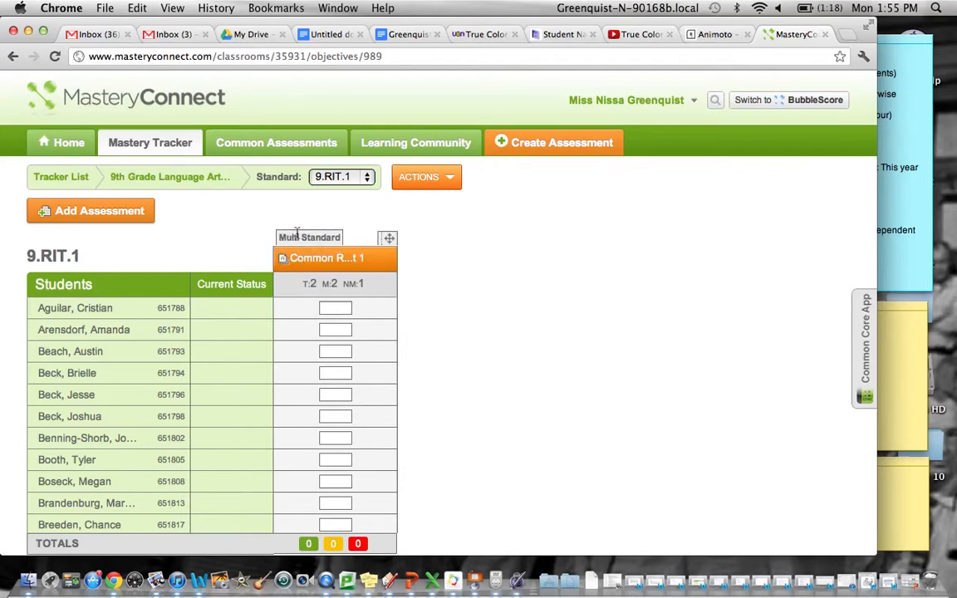
mouse_move(314, 236)
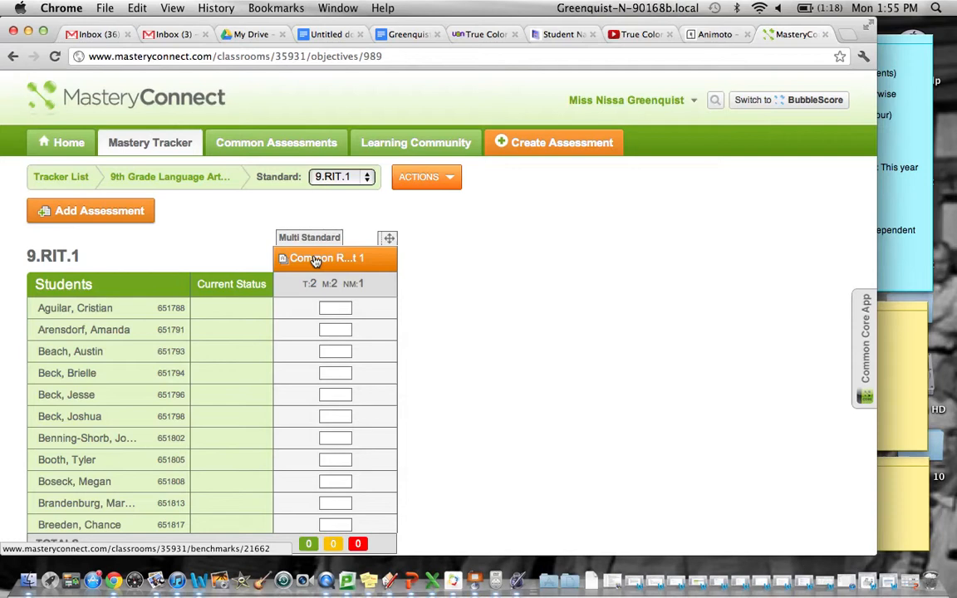
click(325, 258)
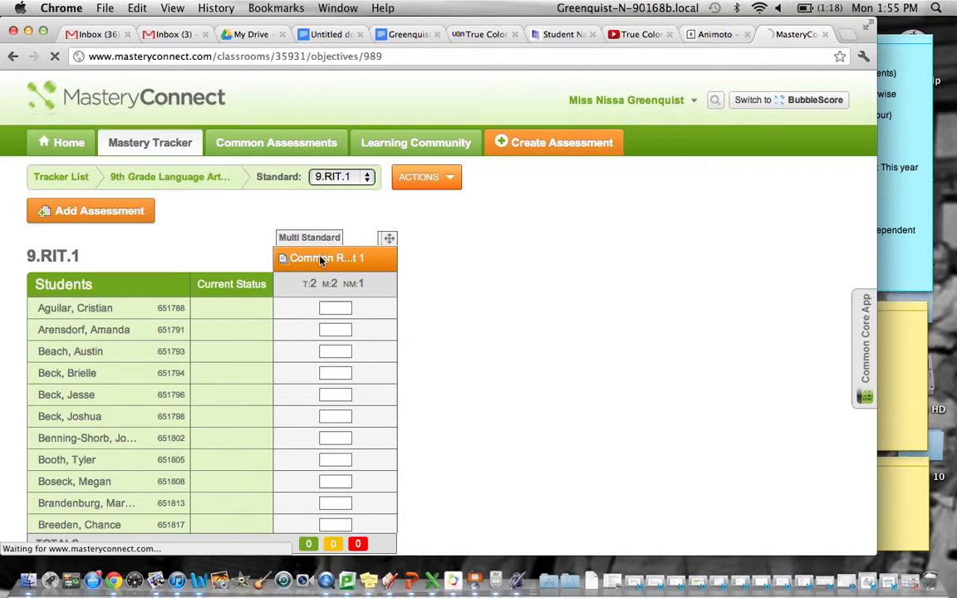
click(326, 258)
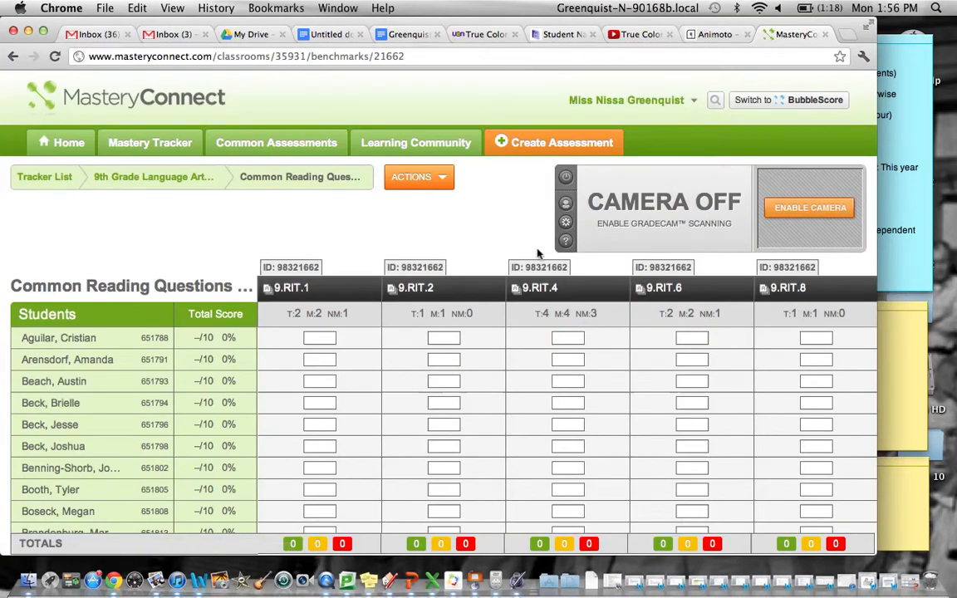
Step: Point out test ID 98321662 and the student user IDs on the Common Reading Questions page
click(292, 287)
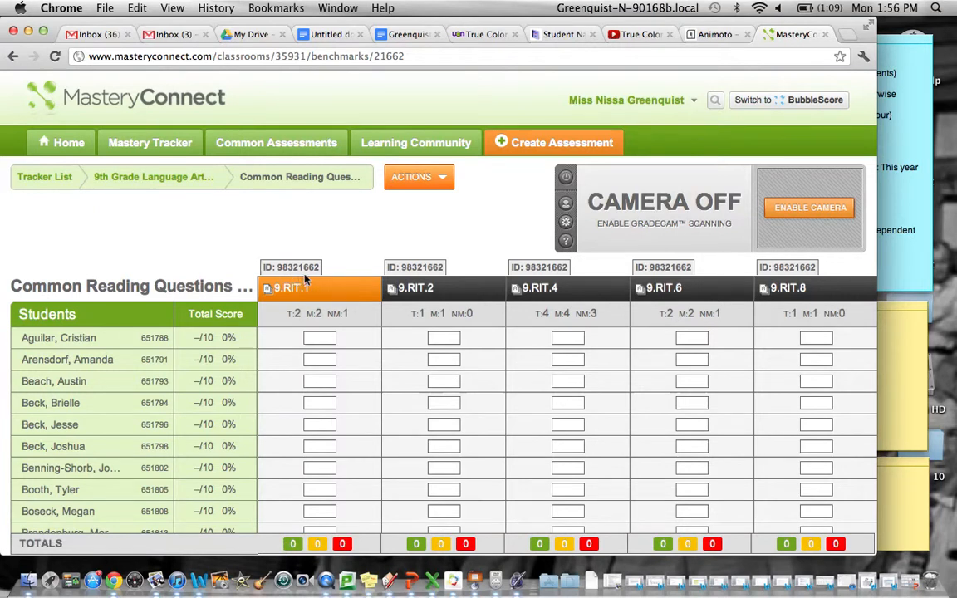
mouse_move(338, 274)
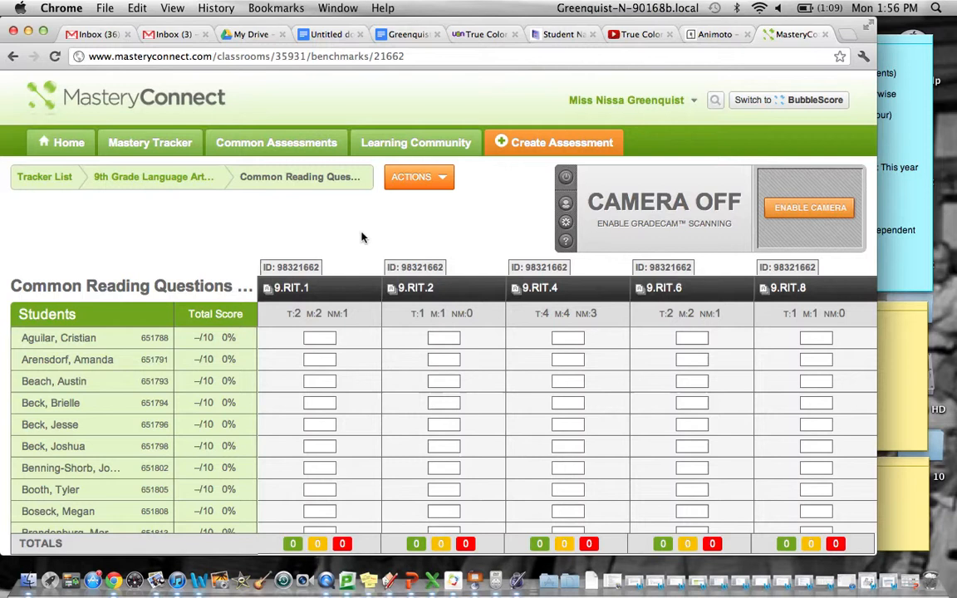
mouse_move(231, 255)
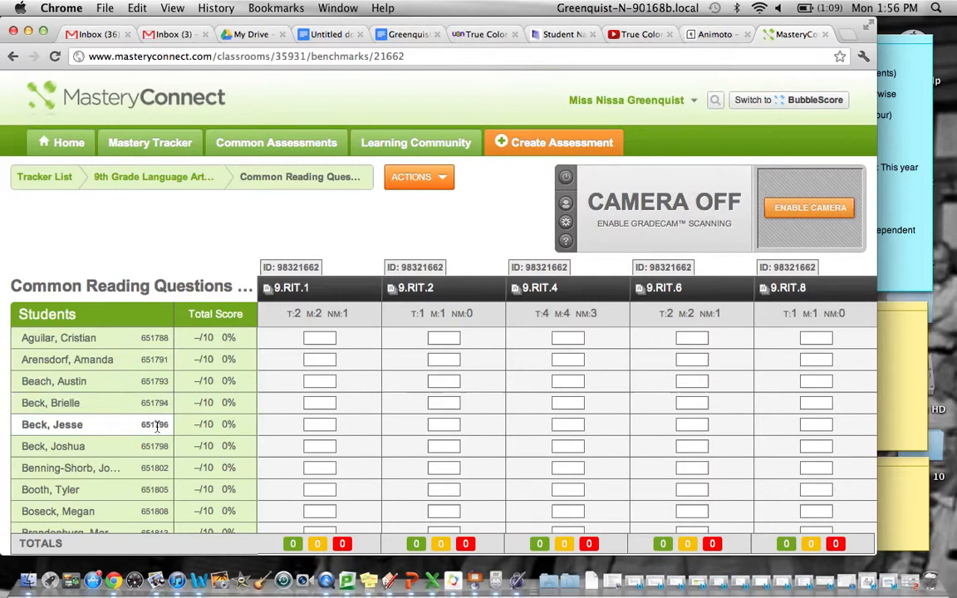
mouse_move(158, 457)
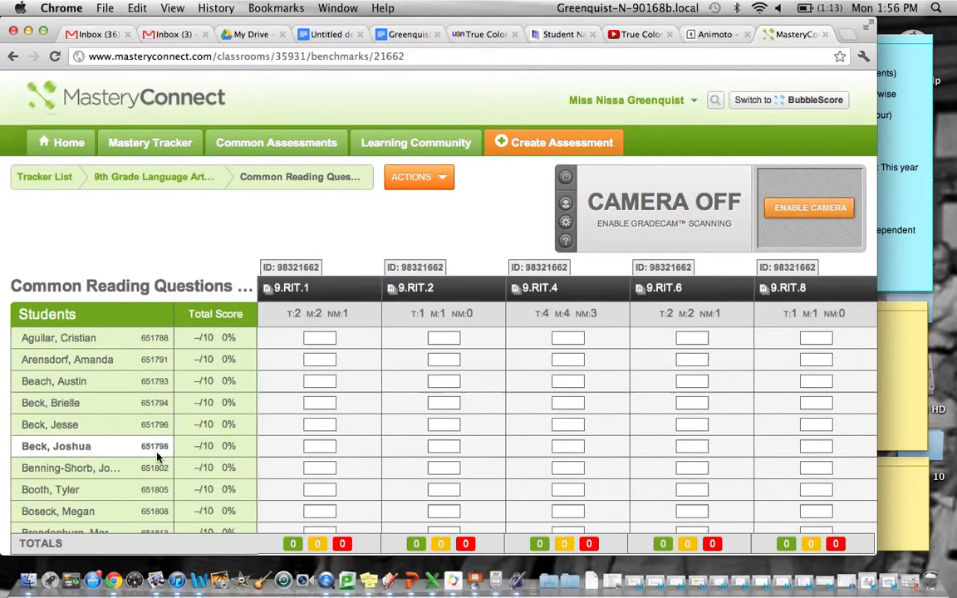